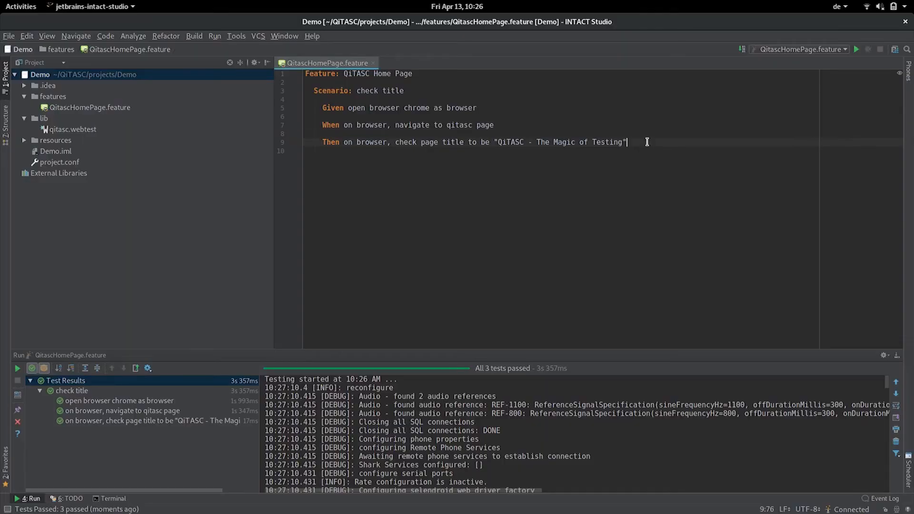
pyautogui.write('2')
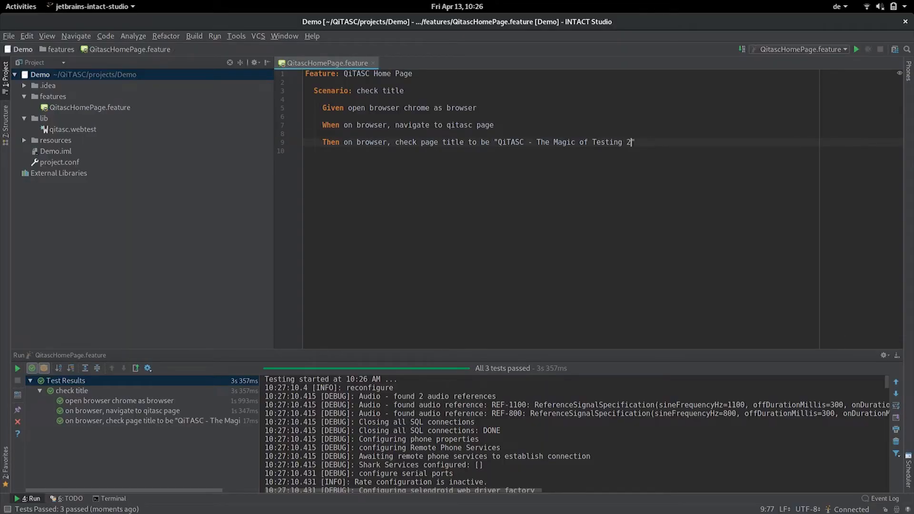